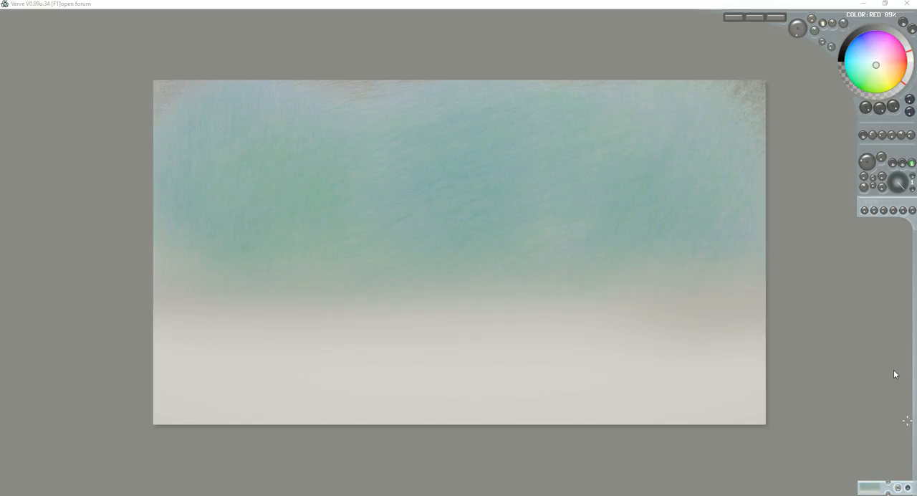
mouse_move(881, 369)
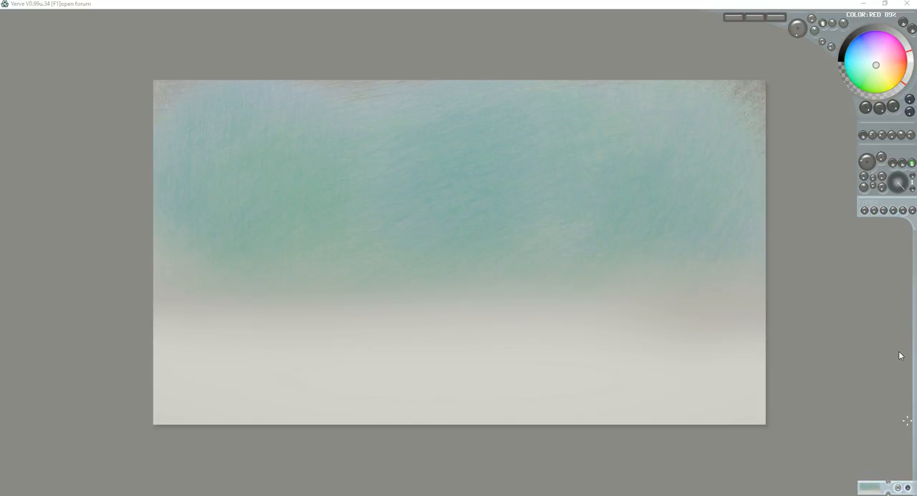
mouse_move(900, 359)
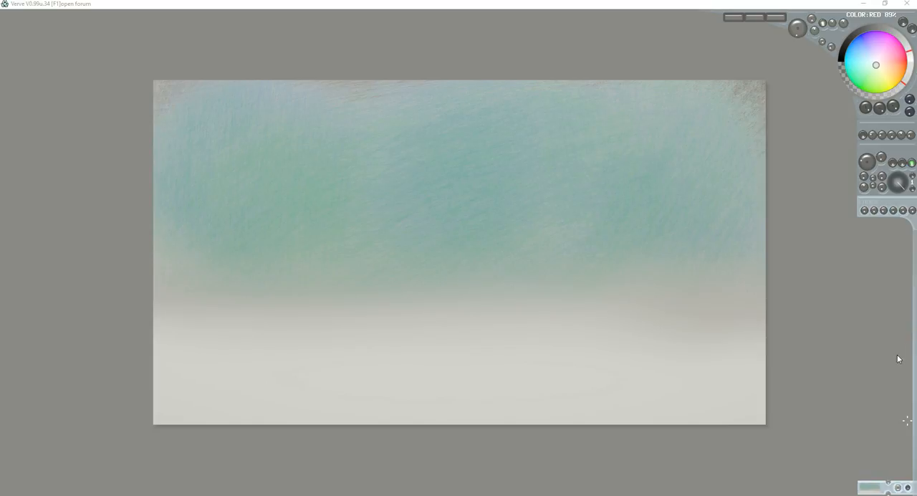
mouse_move(899, 355)
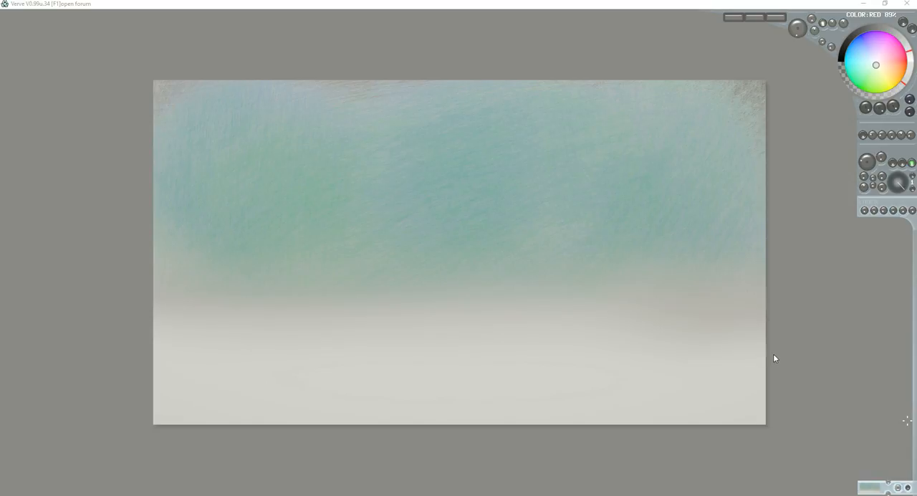
mouse_move(767, 365)
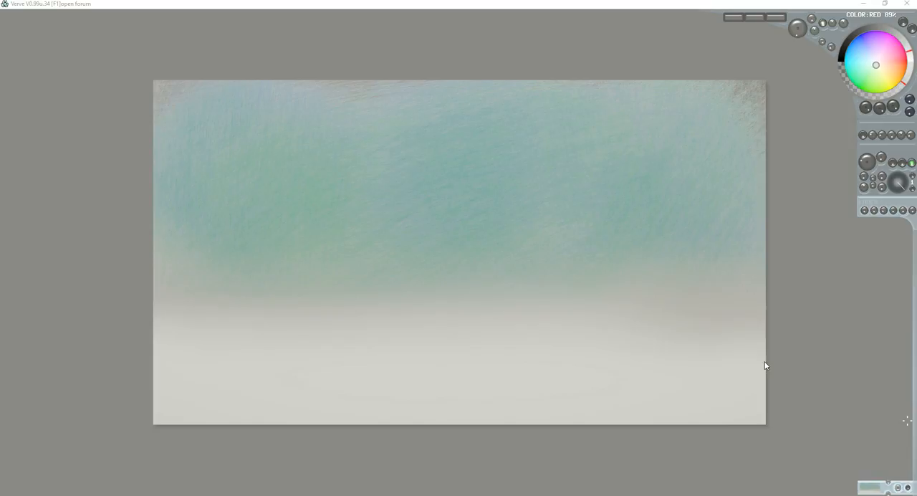
mouse_move(502, 258)
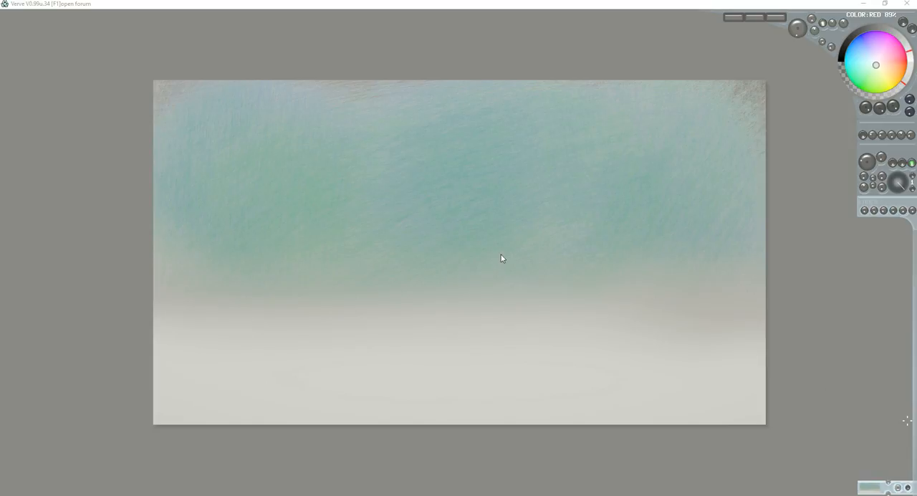
mouse_move(510, 235)
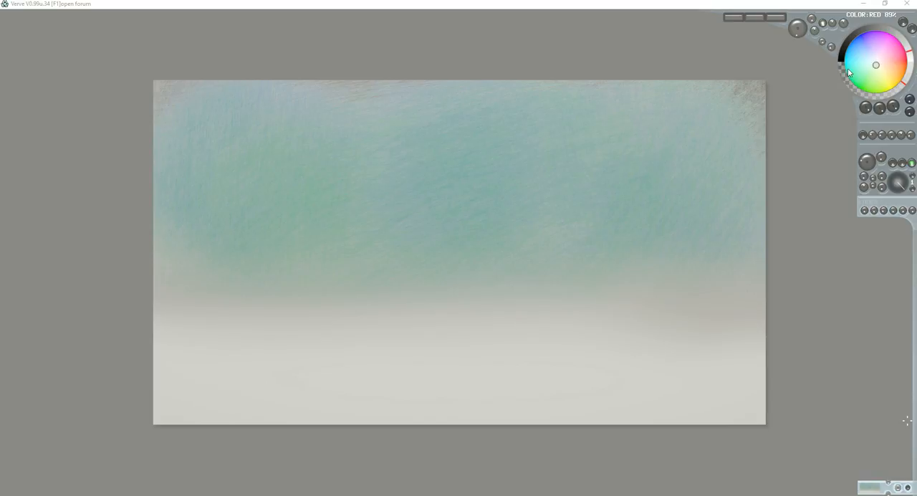
mouse_move(853, 141)
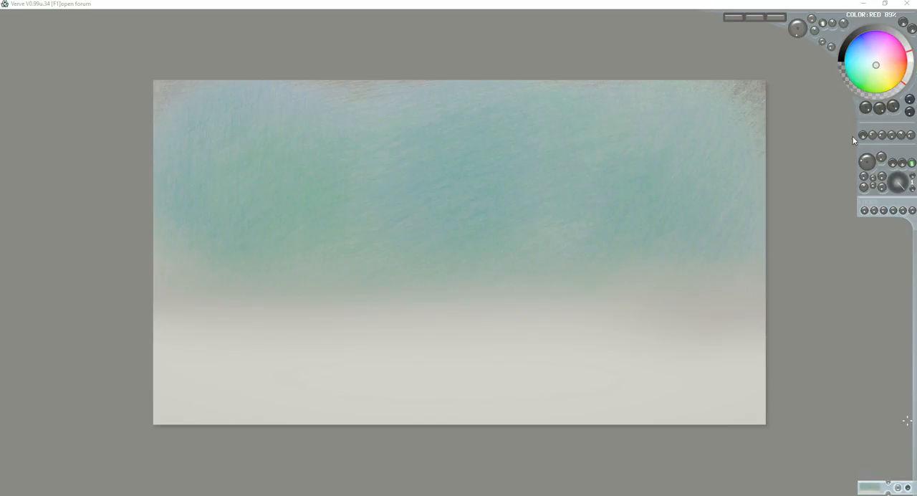
mouse_move(875, 101)
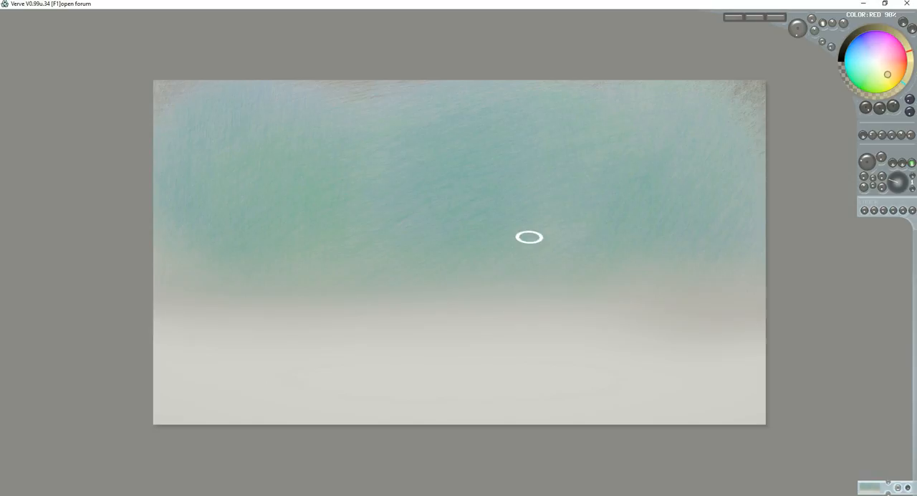
mouse_move(515, 238)
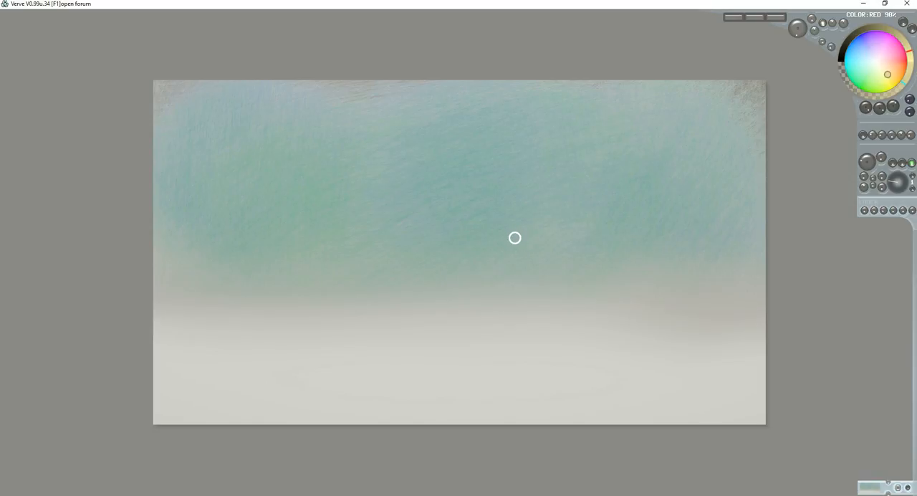
mouse_move(475, 219)
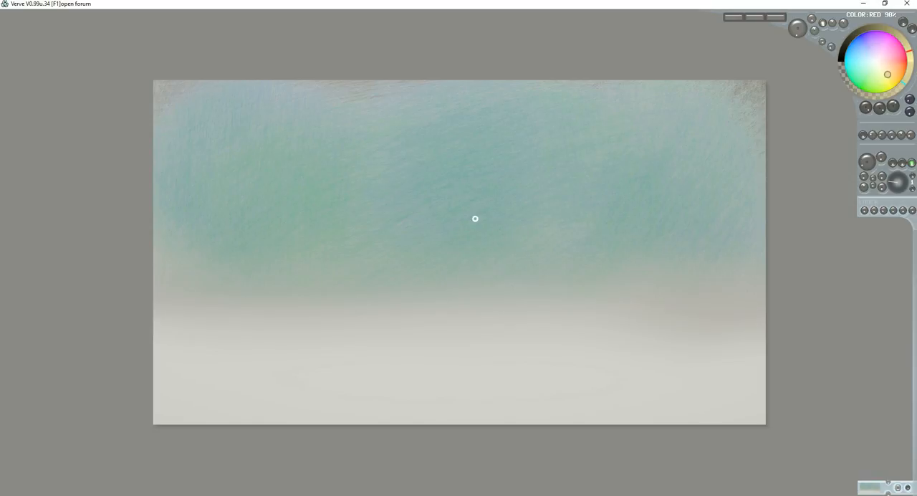
Sketch the oval cut face, crinkled foil top edge and right end in pale yellow
left_click_drag(457, 201, 502, 269)
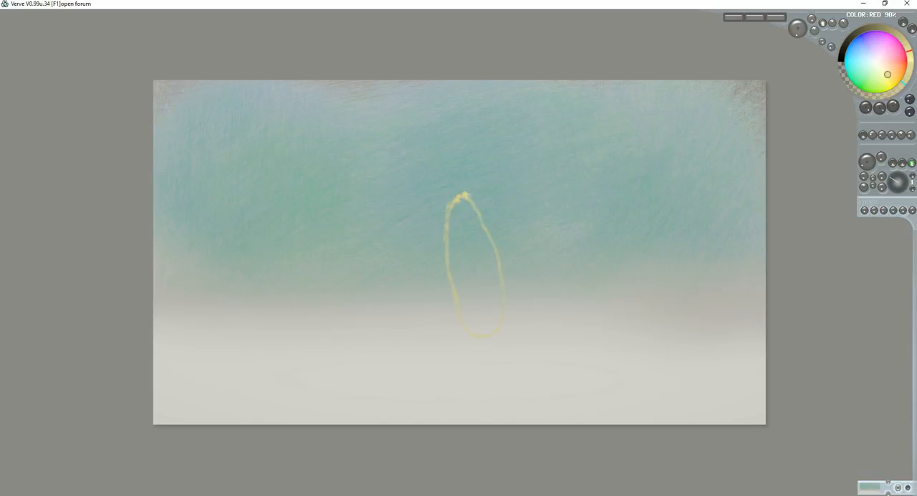
left_click_drag(469, 199, 583, 218)
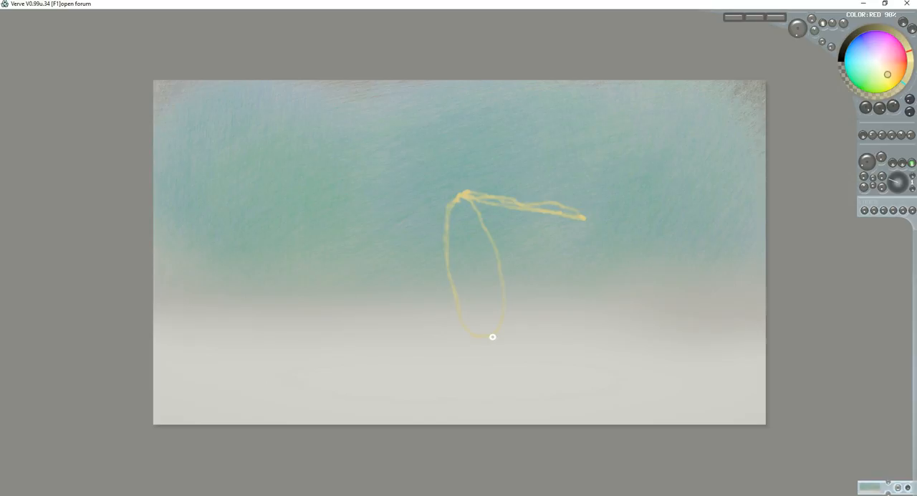
mouse_move(490, 339)
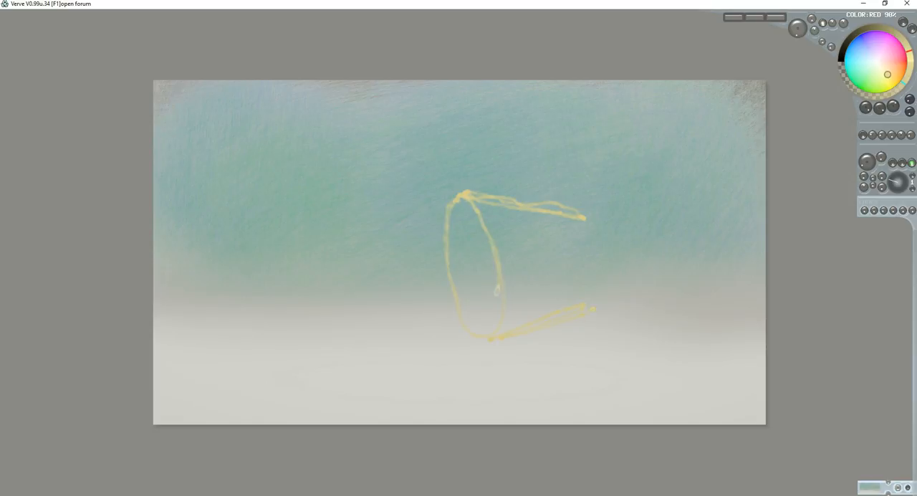
left_click_drag(443, 208, 494, 329)
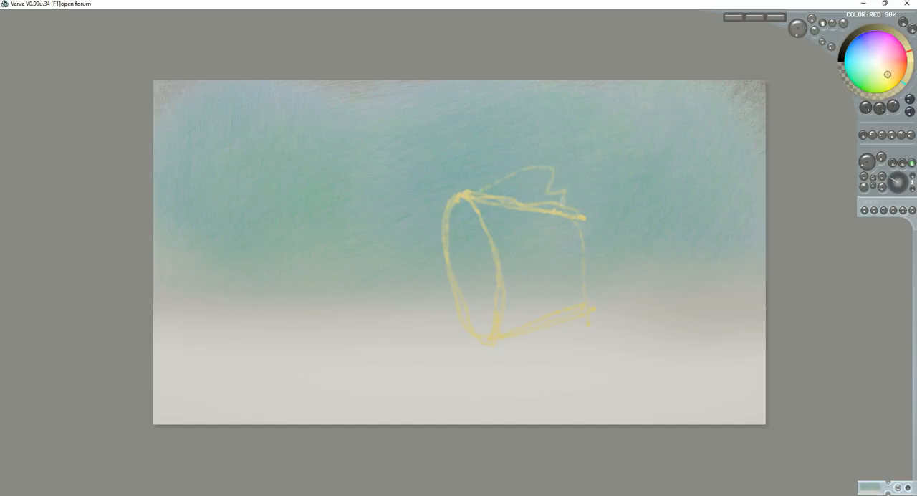
left_click_drag(574, 200, 691, 214)
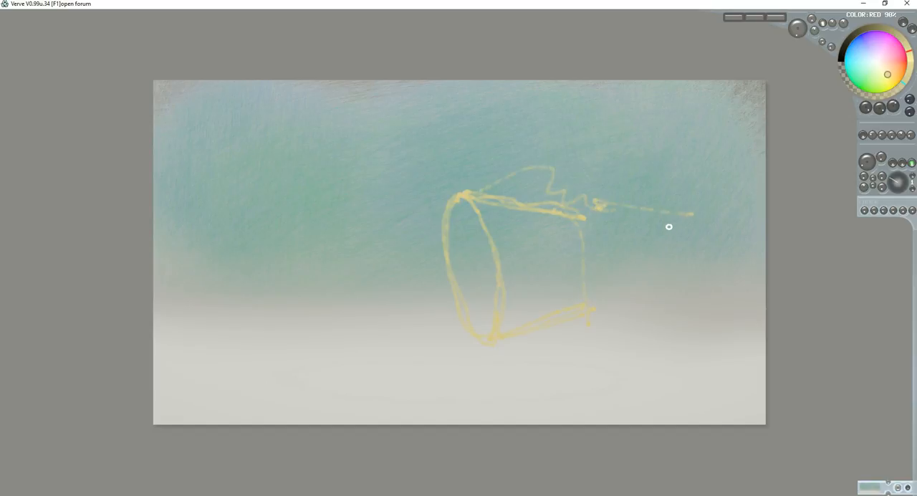
left_click_drag(670, 227, 688, 301)
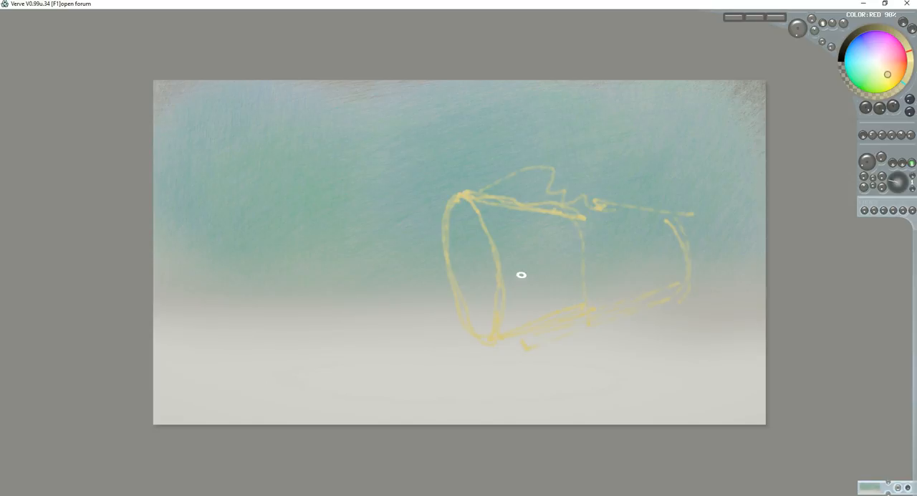
mouse_move(430, 237)
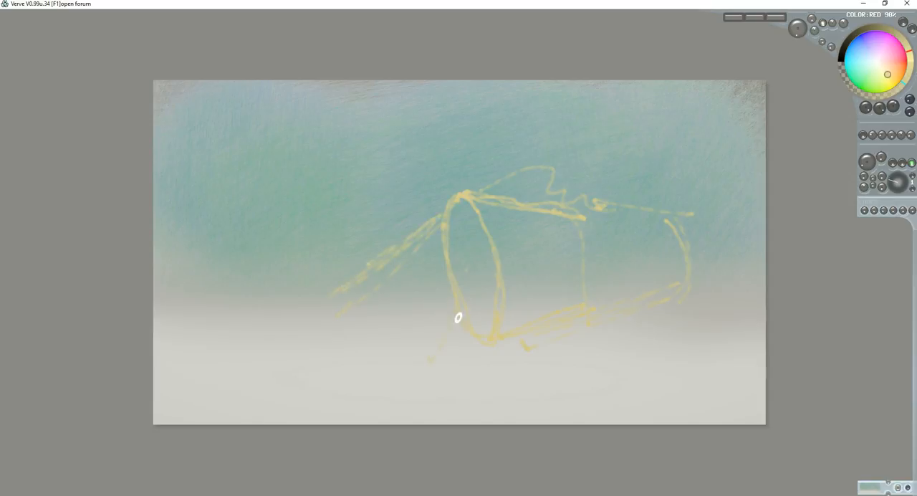
Sketch the left half's lower edge, filling shapes and outline
left_click_drag(459, 317, 318, 317)
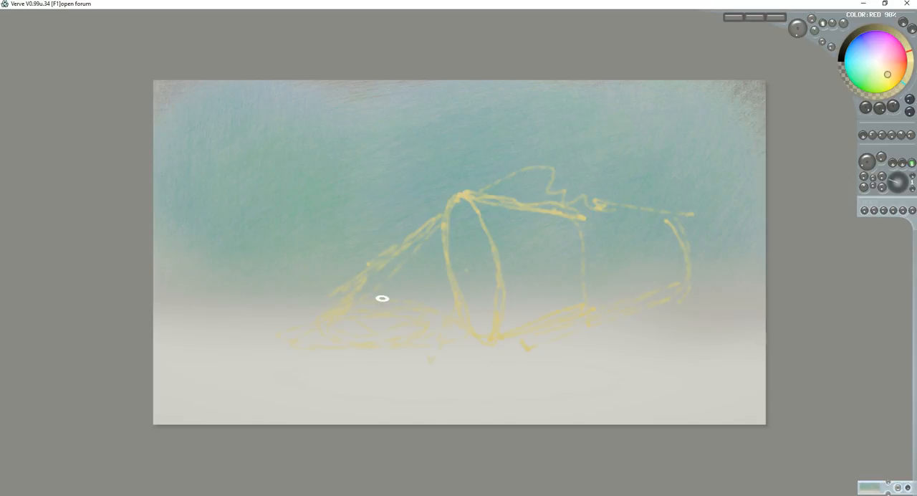
left_click_drag(380, 297, 351, 273)
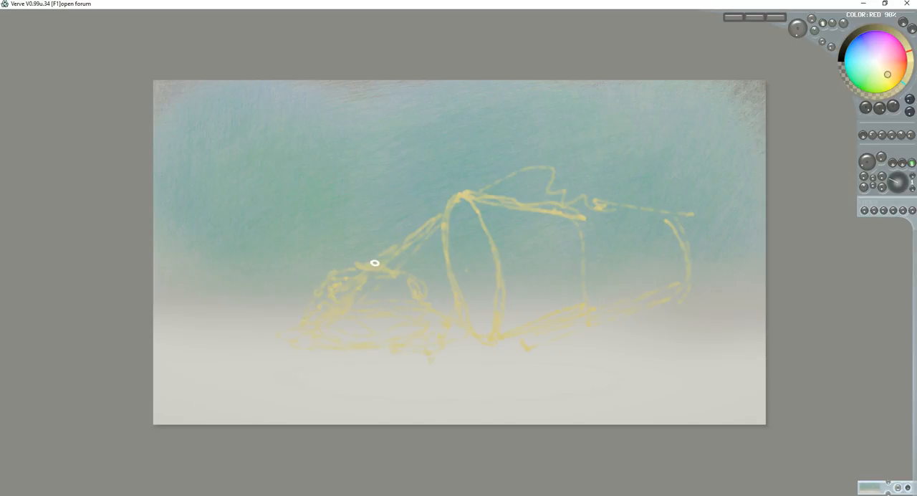
left_click_drag(333, 269, 445, 237)
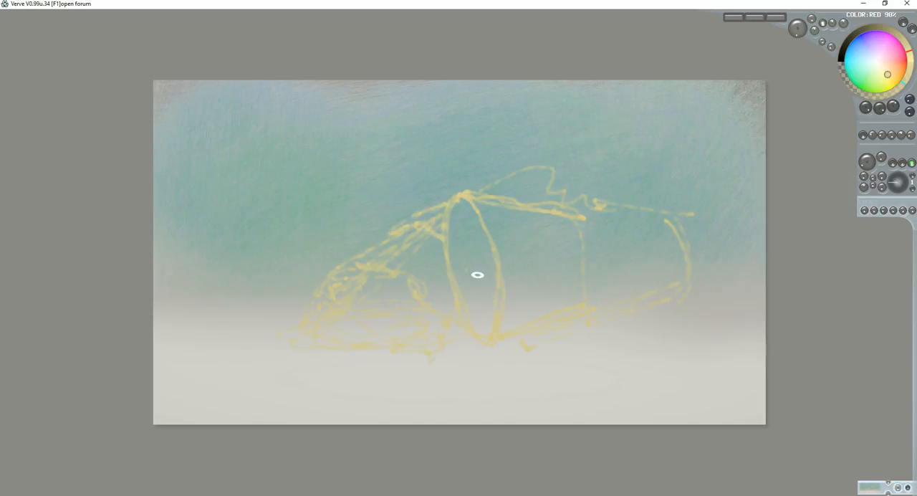
mouse_move(674, 303)
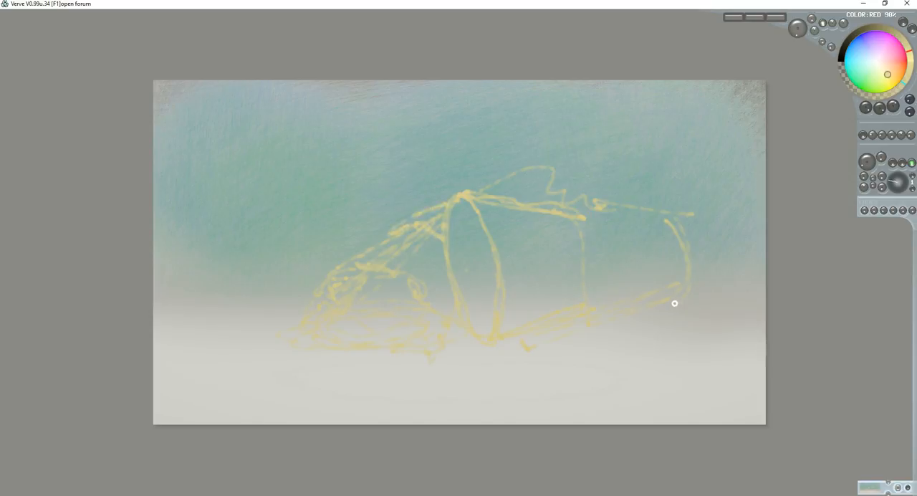
Pick an off-white colour and fill the right burrito half with it
left_click(888, 93)
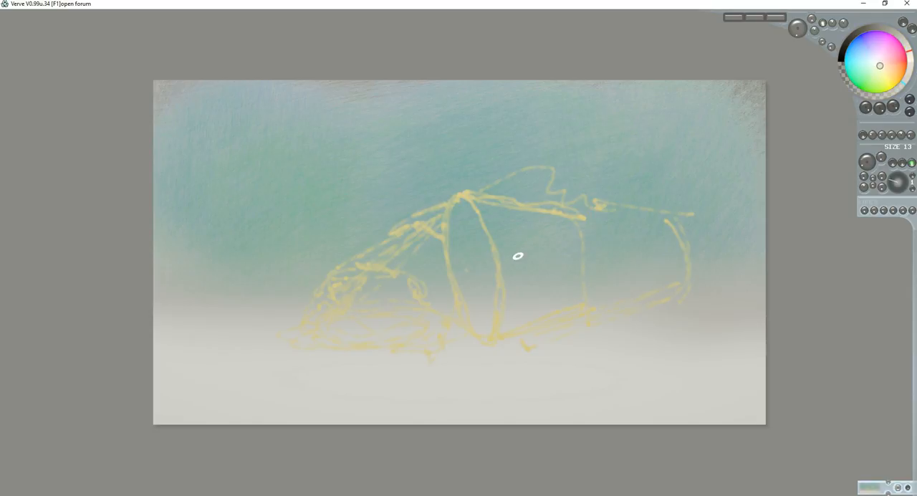
left_click_drag(516, 256, 561, 237)
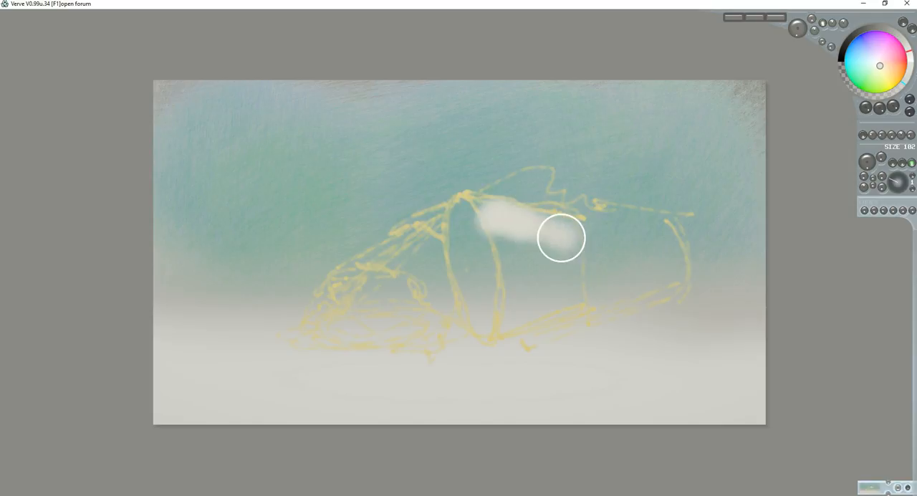
left_click_drag(561, 237, 561, 269)
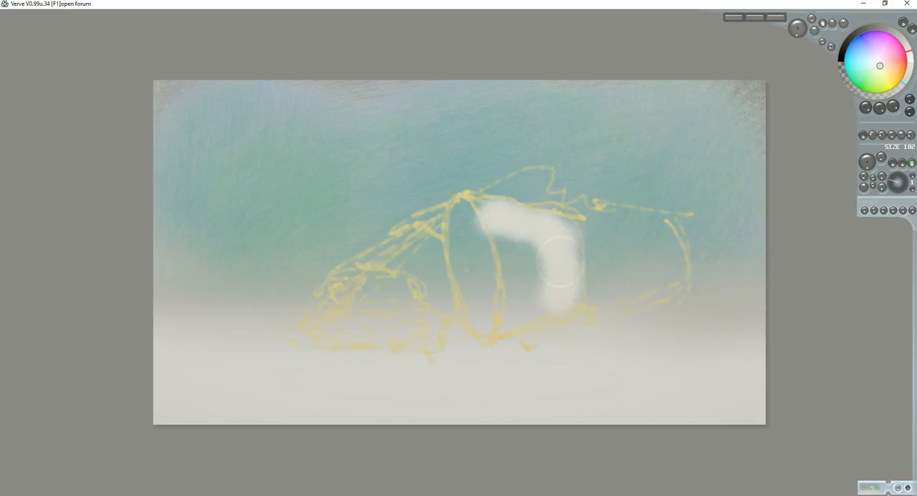
left_click_drag(563, 265, 502, 229)
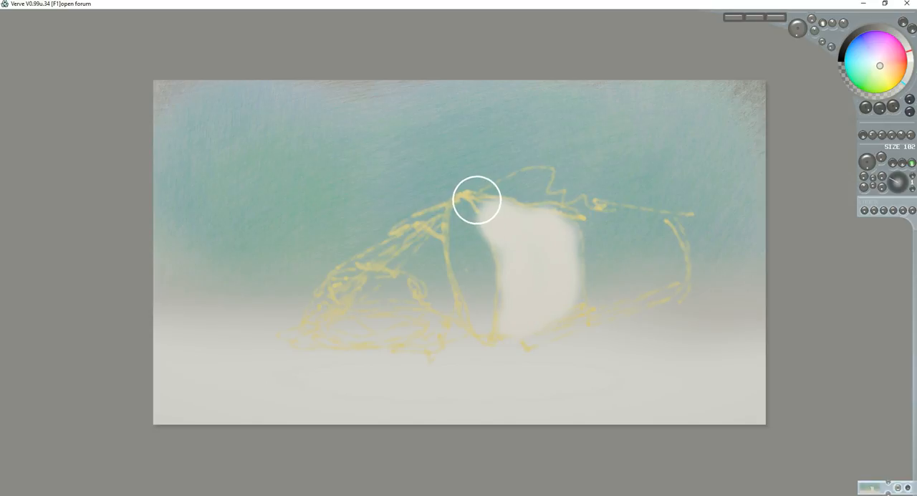
Spread off-white across the left half and rounded top, then add orange streaks
left_click_drag(477, 199, 416, 247)
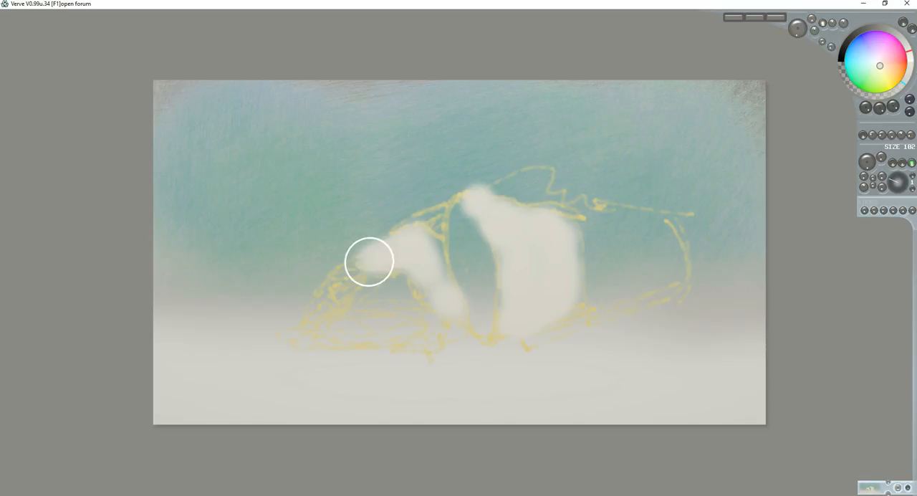
left_click_drag(369, 261, 704, 247)
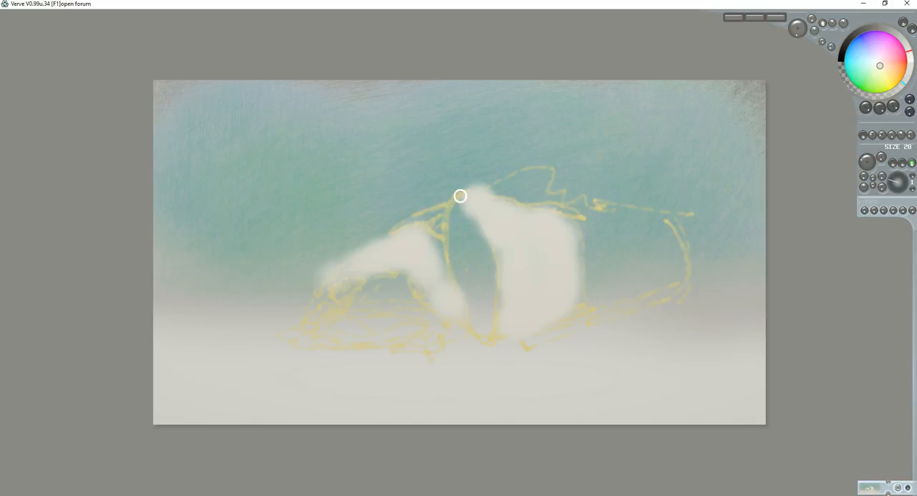
left_click_drag(460, 196, 530, 206)
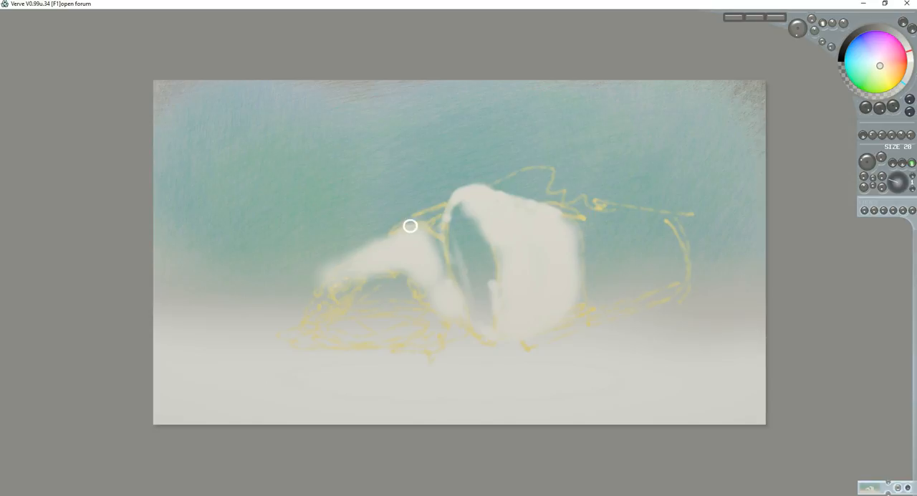
left_click_drag(411, 226, 302, 306)
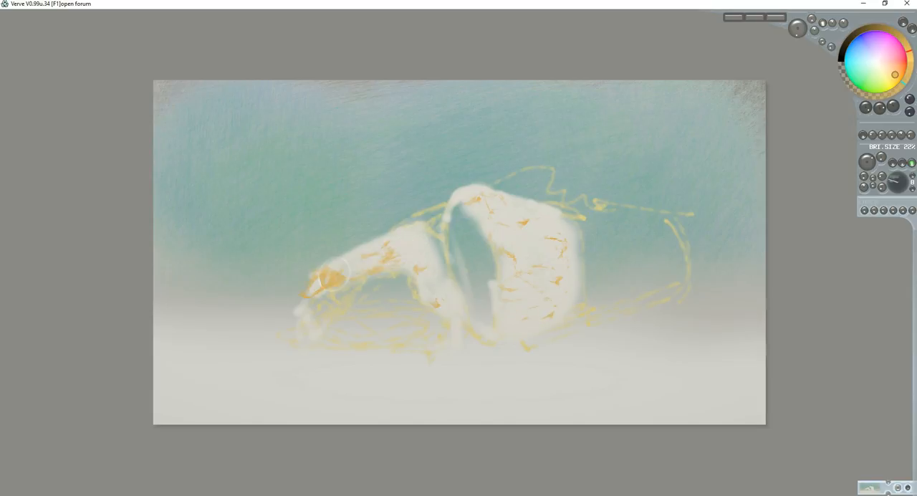
Stroke more orange streaks along the left half's lower edge
left_click_drag(330, 269, 422, 247)
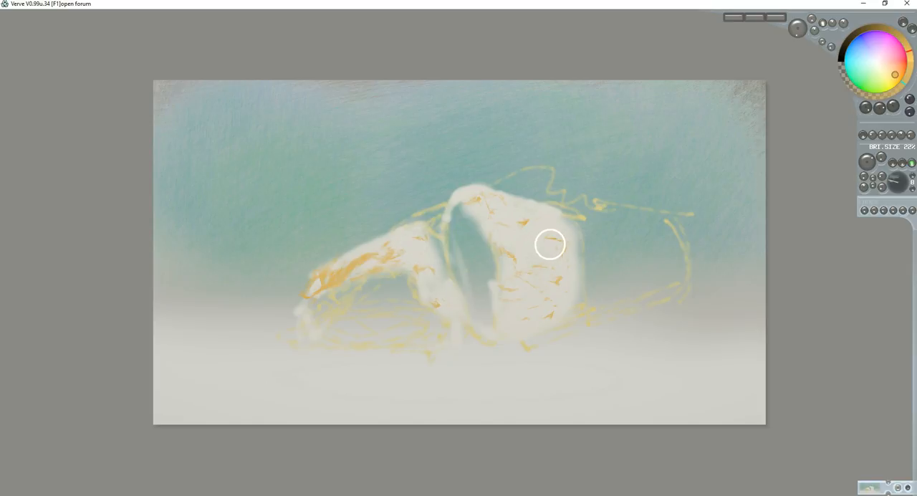
mouse_move(825, 86)
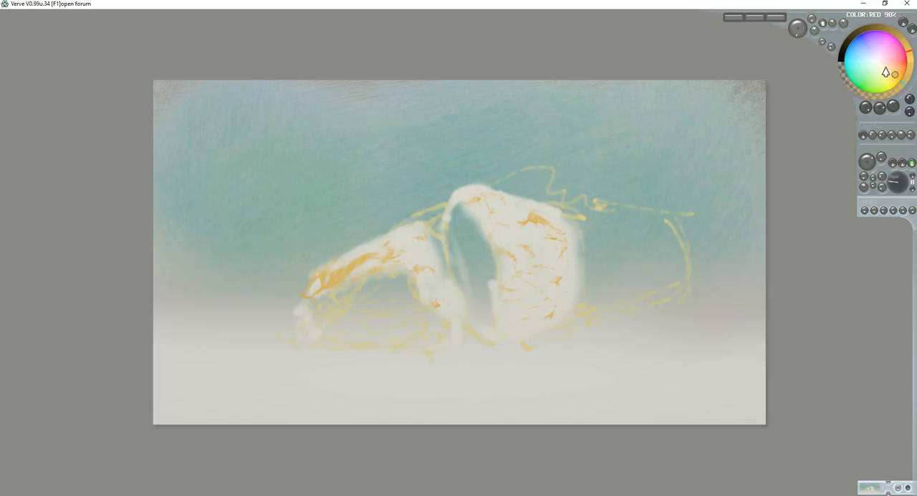
Pick a grey tone from the colour wheel for the foil creases
left_click(875, 68)
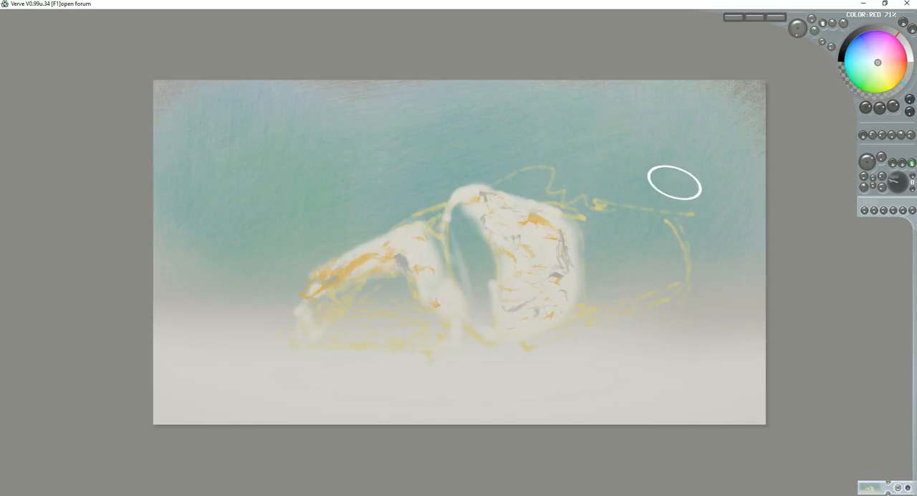
mouse_move(777, 212)
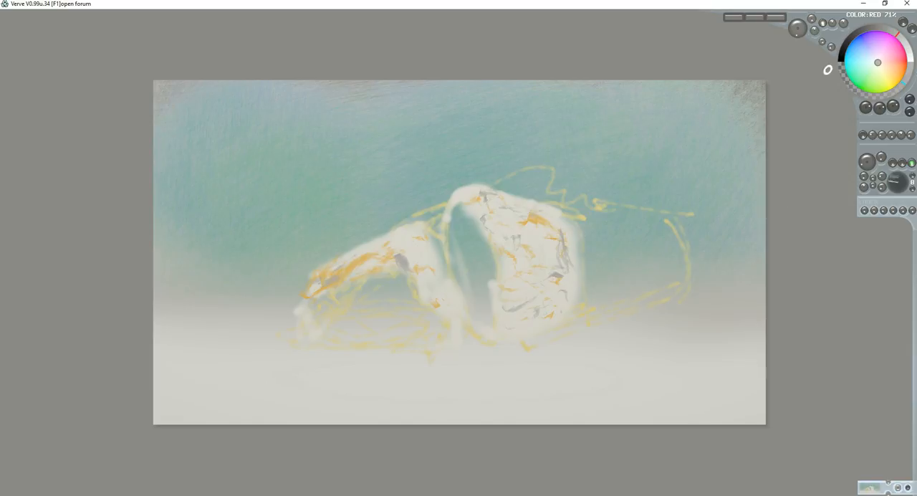
mouse_move(869, 61)
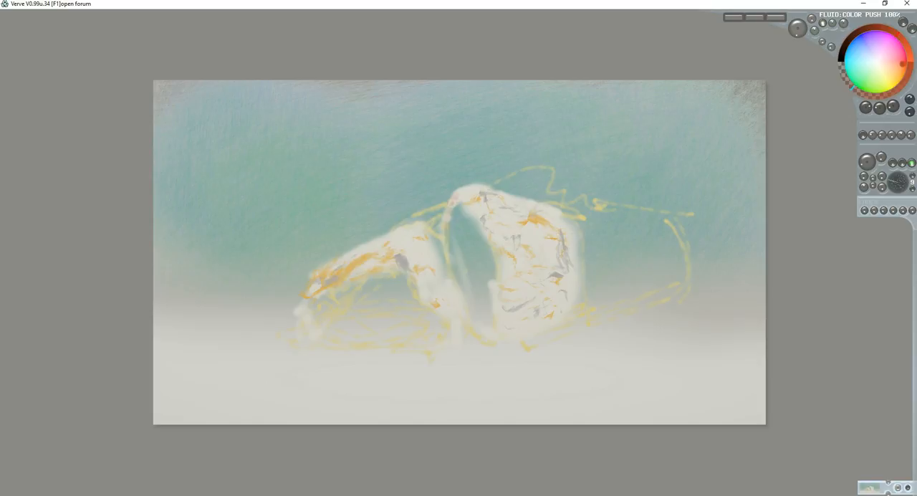
Outline both halves' cut and lower edges in reddish-brown, then choose red
left_click_drag(459, 207, 455, 287)
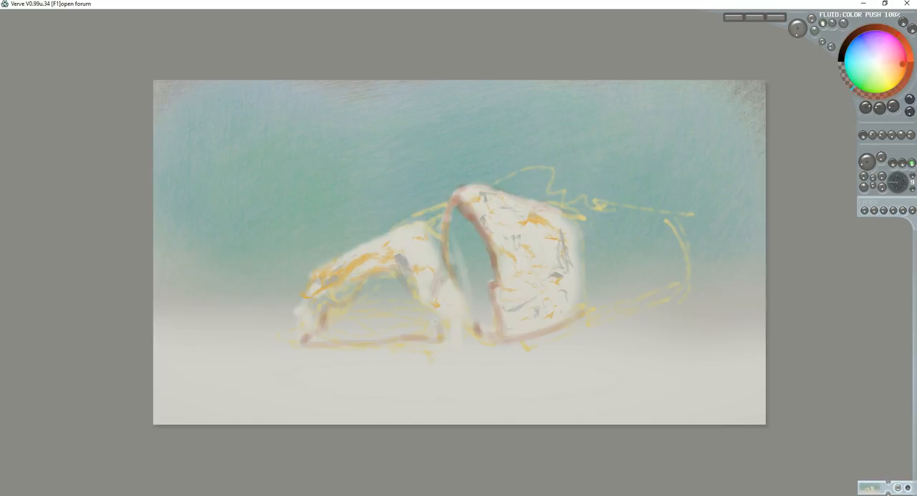
left_click_drag(323, 269, 437, 323)
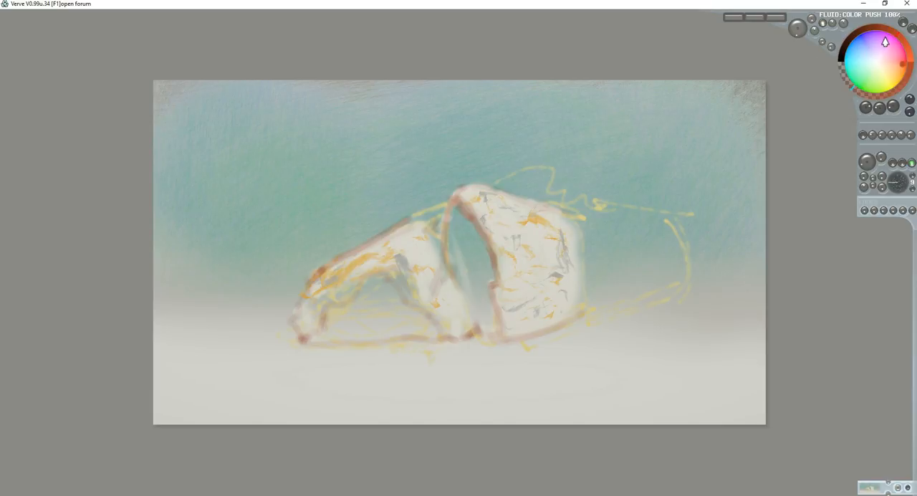
left_click(896, 45)
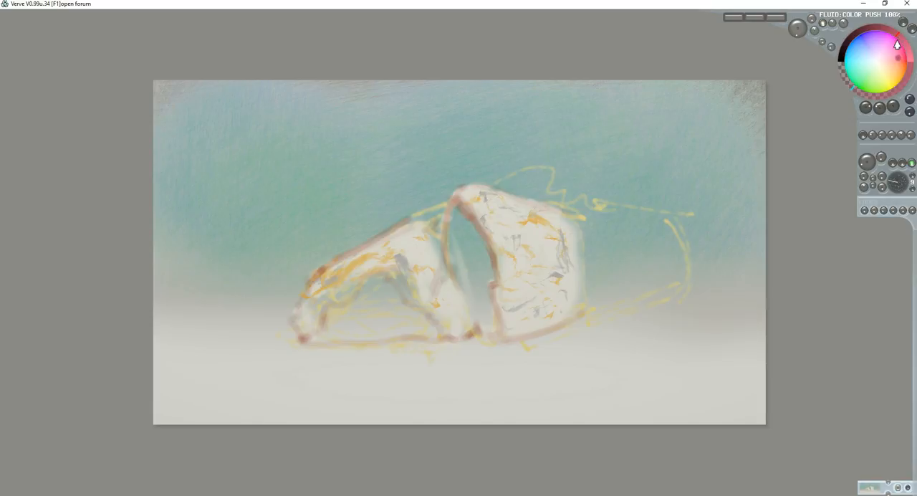
left_click(897, 56)
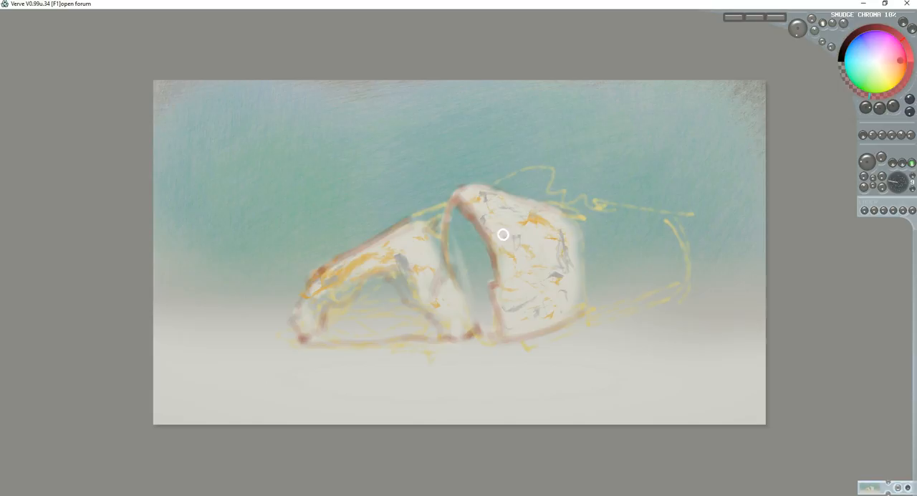
Dab red dots into both cut faces, then orange-brown filling around them
left_click_drag(503, 234, 473, 250)
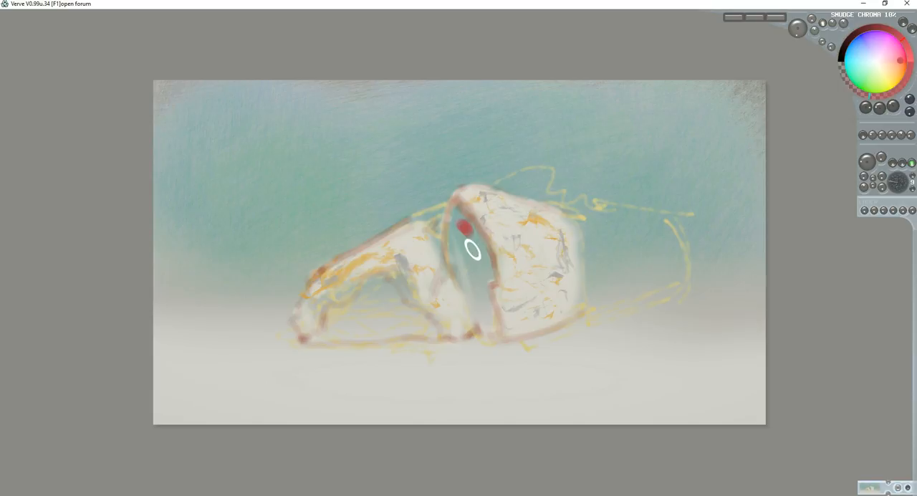
left_click_drag(473, 251, 493, 277)
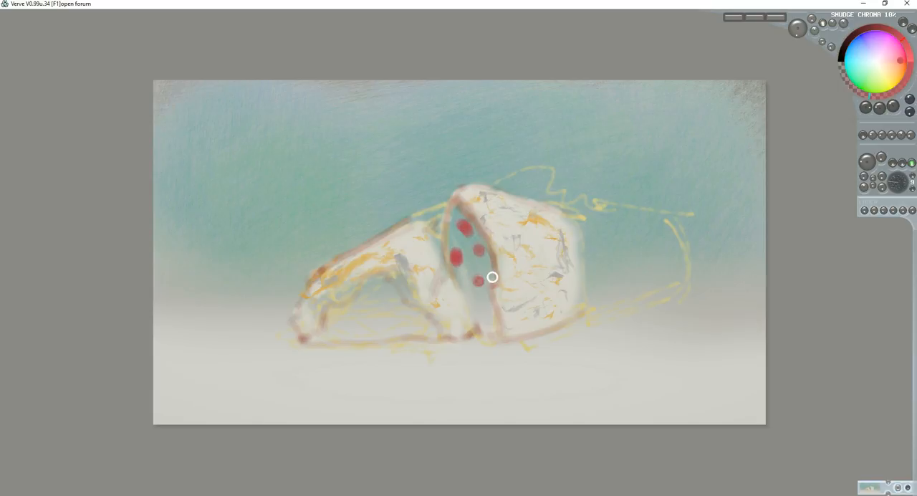
left_click_drag(493, 278, 493, 329)
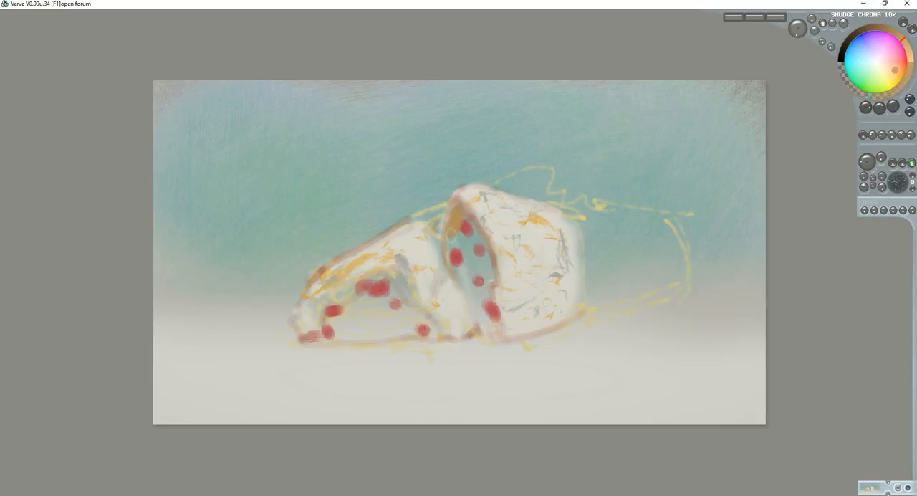
left_click_drag(448, 230, 487, 268)
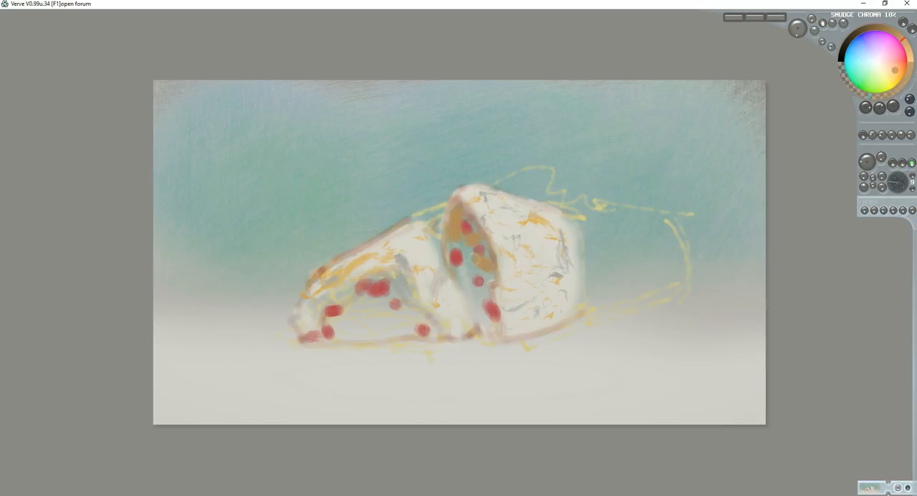
left_click_drag(473, 258, 495, 337)
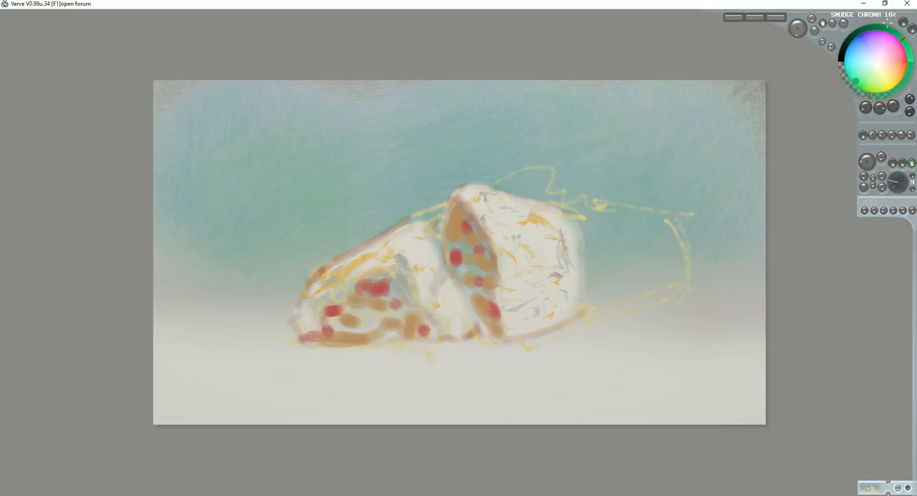
Add green filling pieces to the right cut face and blend the left half's filling
left_click(455, 244)
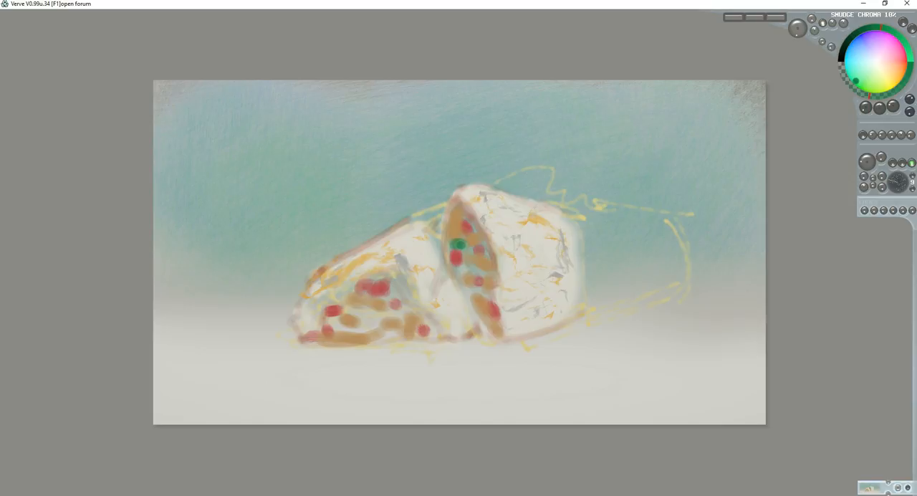
left_click_drag(466, 219, 456, 247)
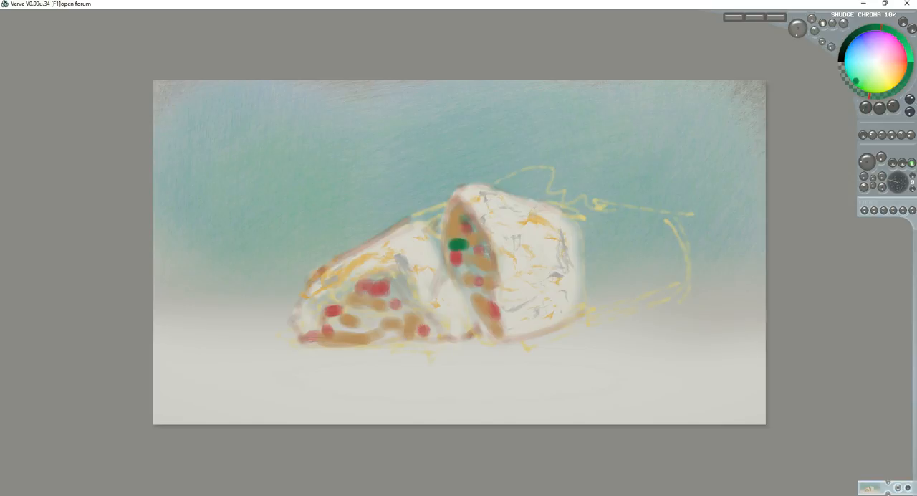
left_click_drag(459, 244, 481, 294)
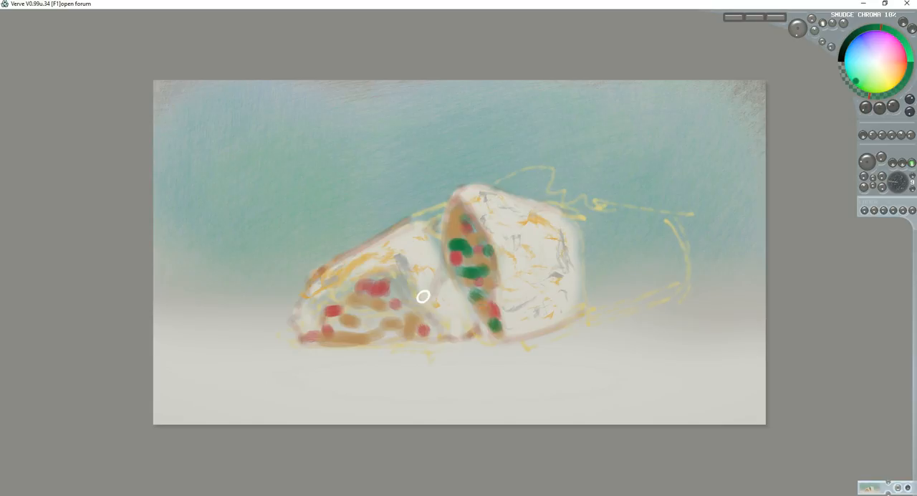
left_click_drag(423, 296, 339, 290)
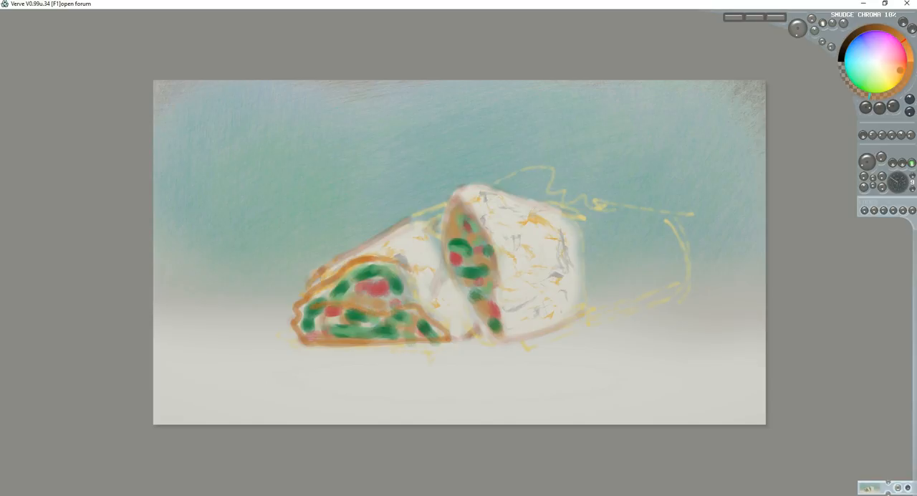
Trace orange outlines around both halves and shade the right half's front face tan
left_click_drag(412, 269, 448, 319)
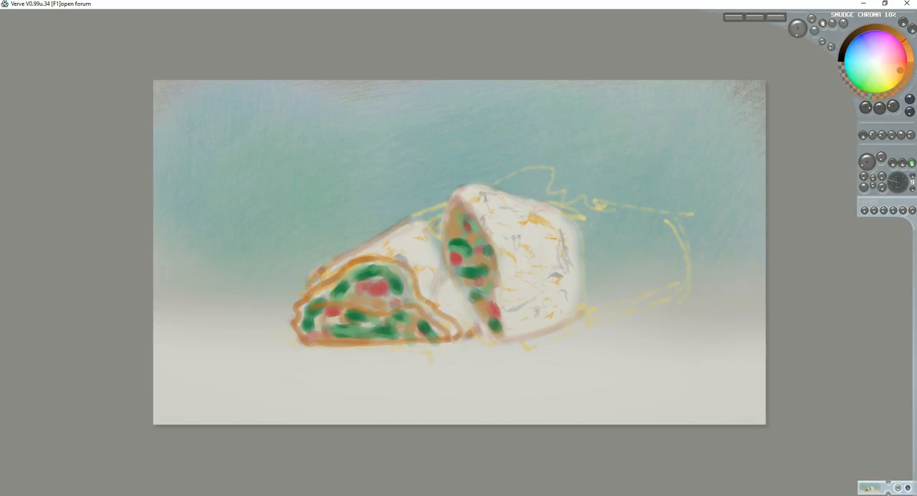
left_click_drag(348, 249, 419, 221)
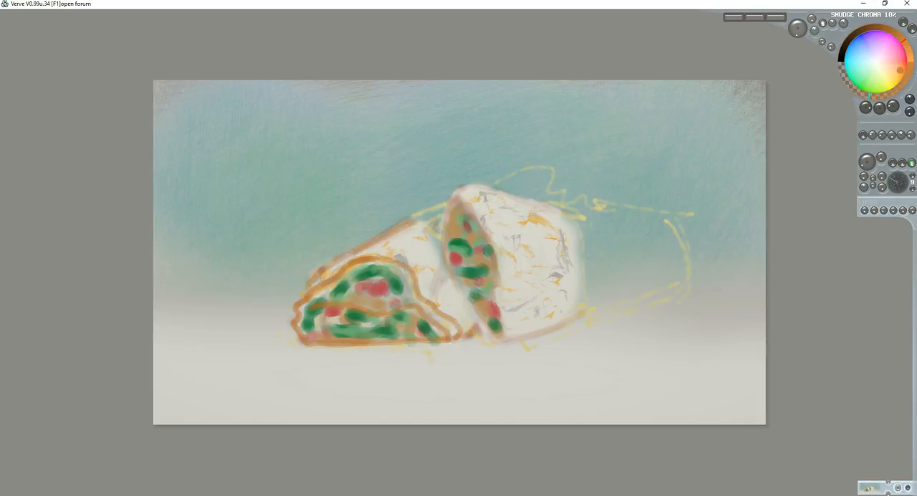
left_click_drag(298, 293, 369, 262)
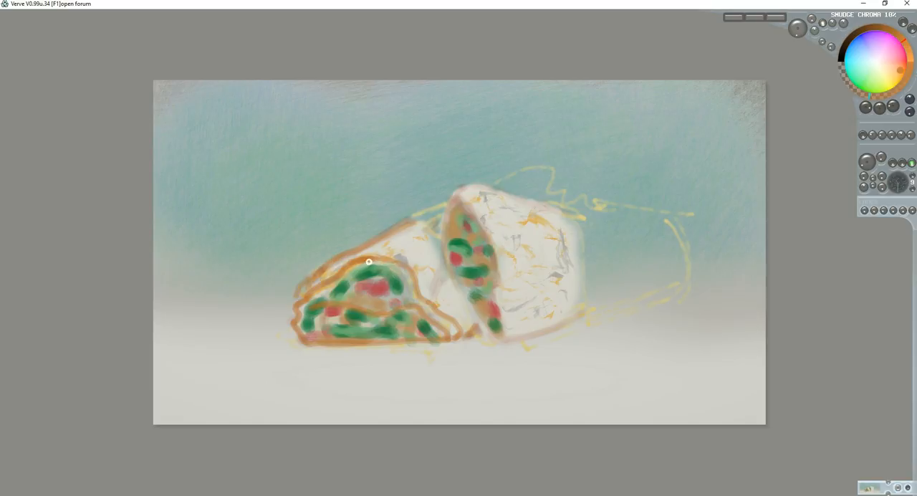
mouse_move(457, 199)
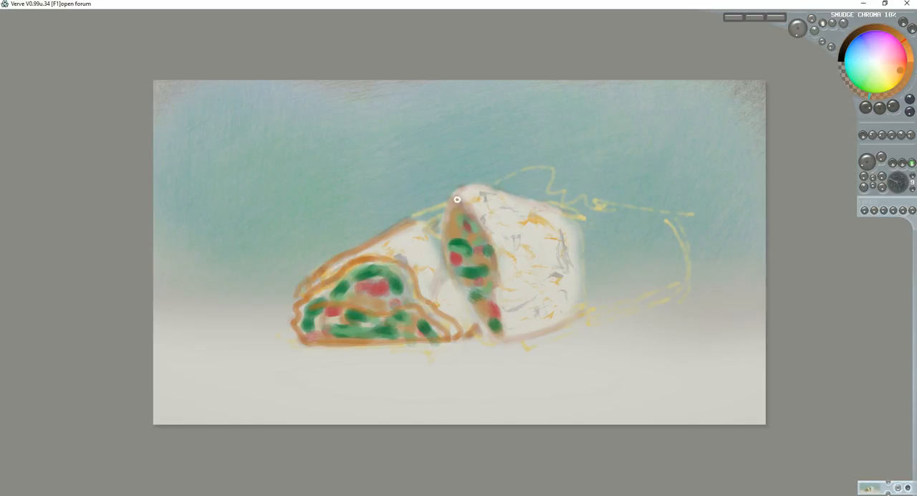
left_click_drag(457, 199, 459, 287)
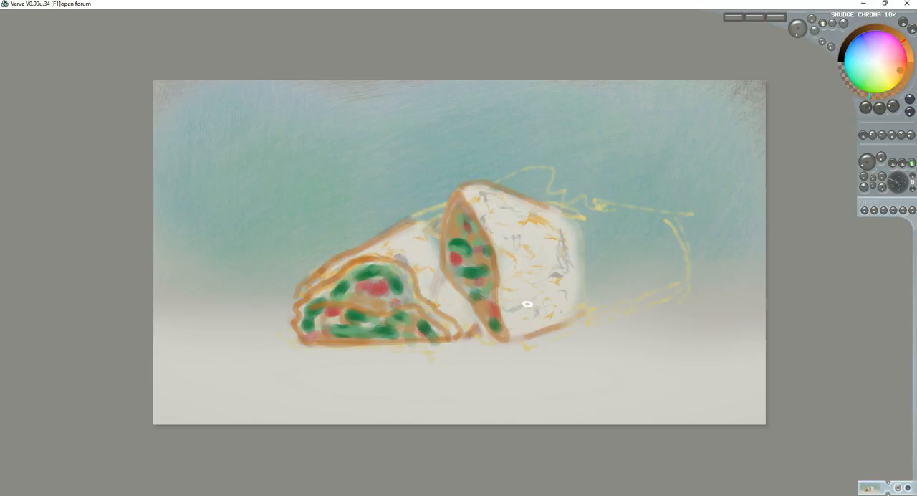
left_click_drag(527, 304, 563, 276)
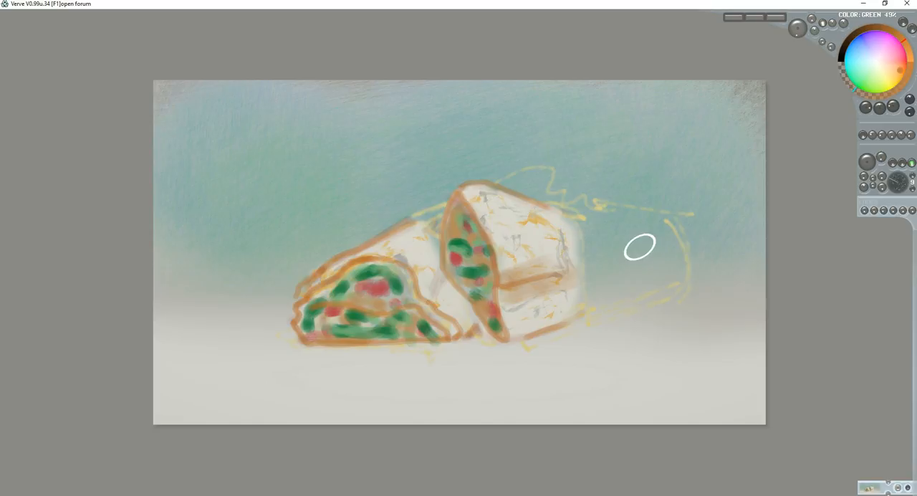
mouse_move(876, 177)
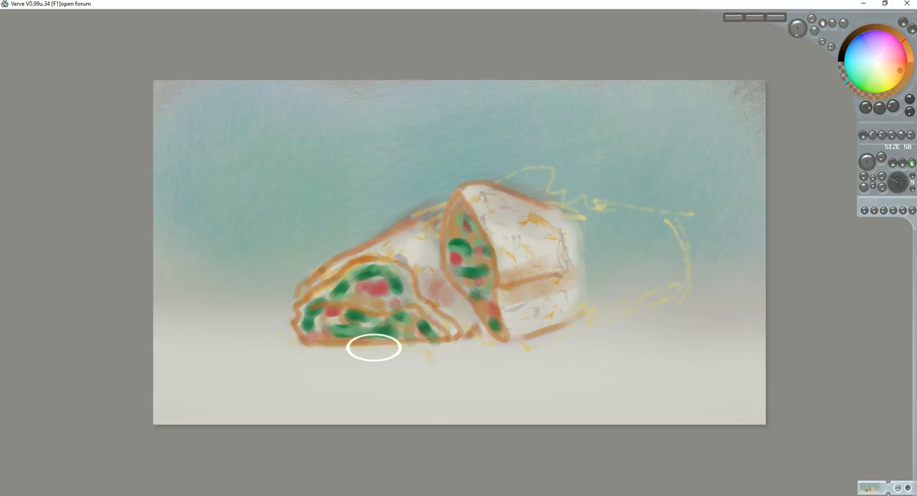
Brush a muted red shadow on the table under the left and right halves
left_click_drag(374, 347, 444, 358)
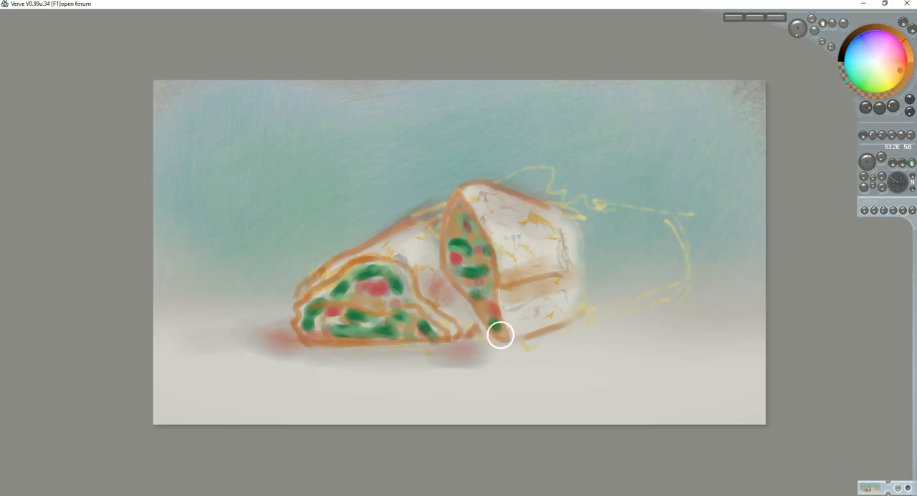
left_click_drag(500, 335, 541, 346)
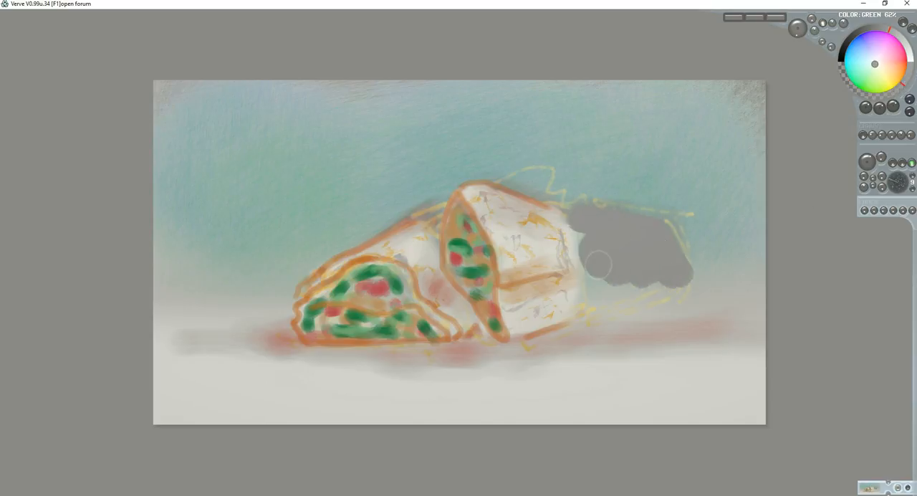
Block in grey foil at the right end and along the top edge
left_click_drag(602, 258, 609, 295)
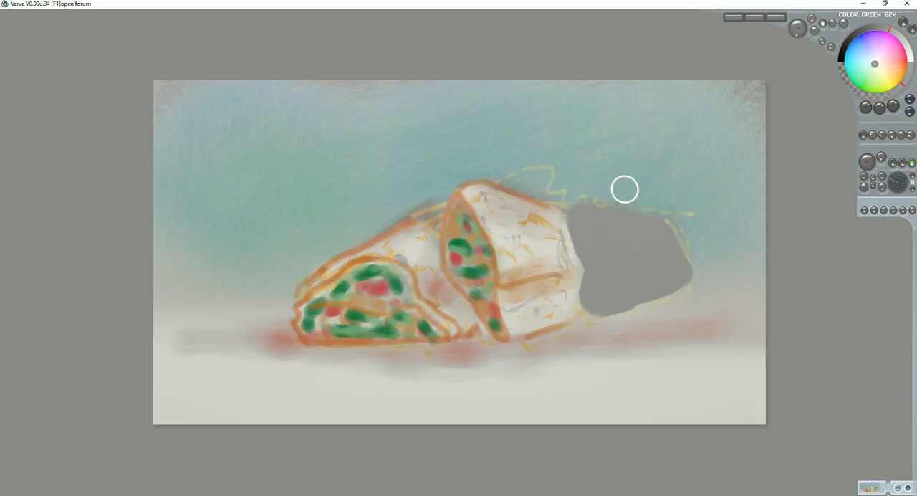
mouse_move(442, 229)
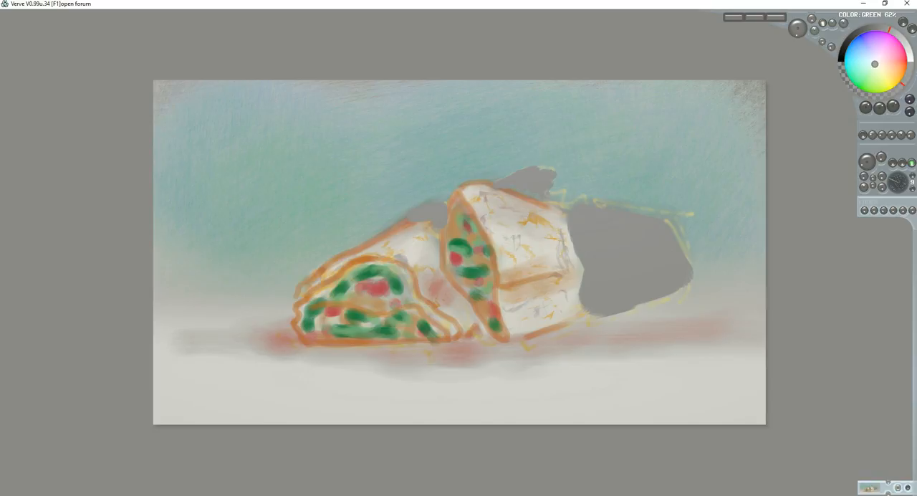
left_click_drag(534, 201, 577, 208)
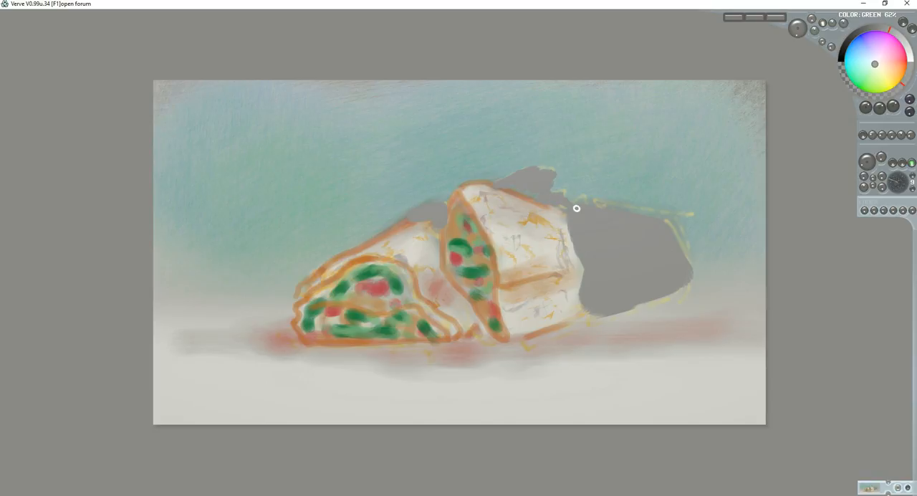
mouse_move(789, 119)
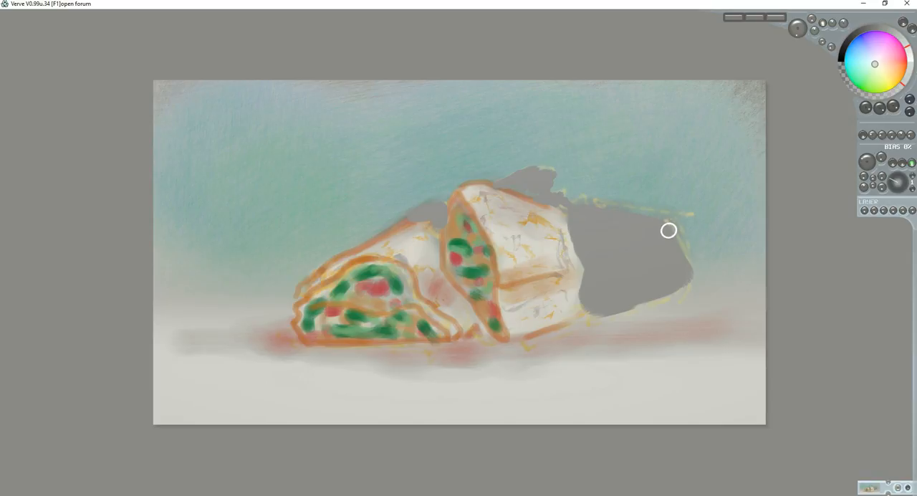
Dab light grey highlights onto the foil and brighten the right half's top
left_click_drag(668, 230, 608, 235)
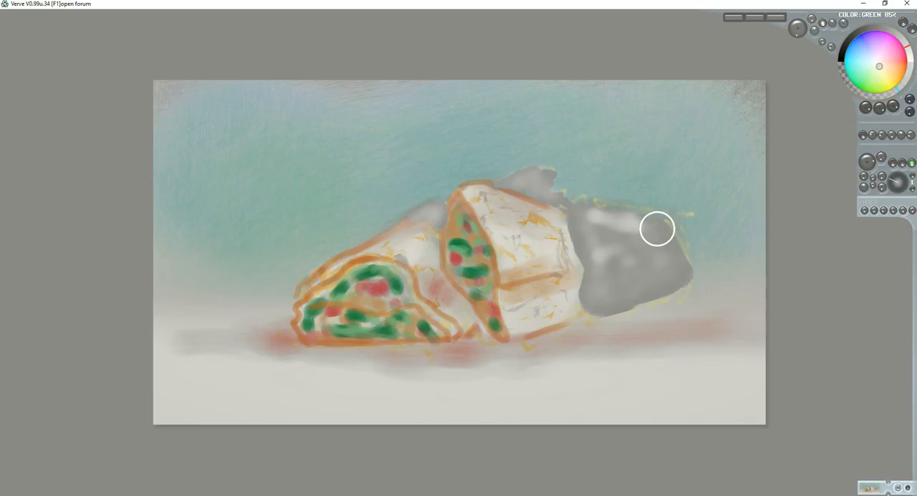
left_click_drag(657, 228, 682, 267)
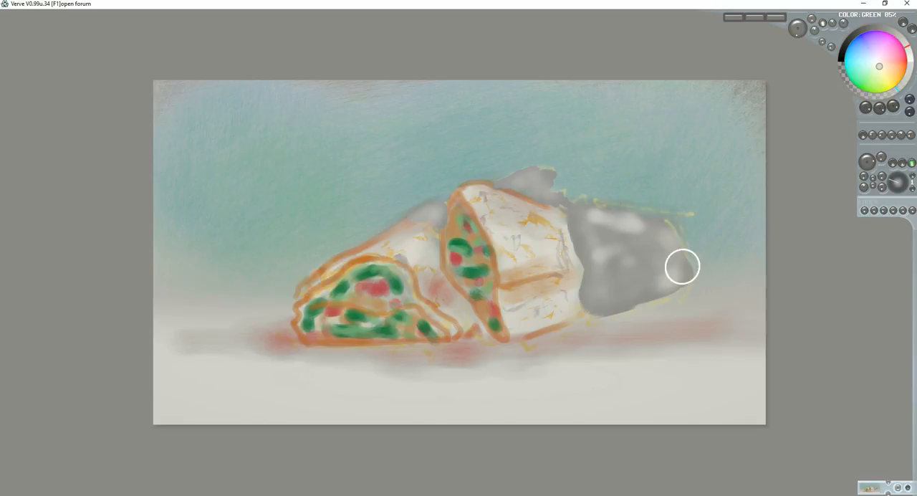
left_click_drag(683, 267, 619, 275)
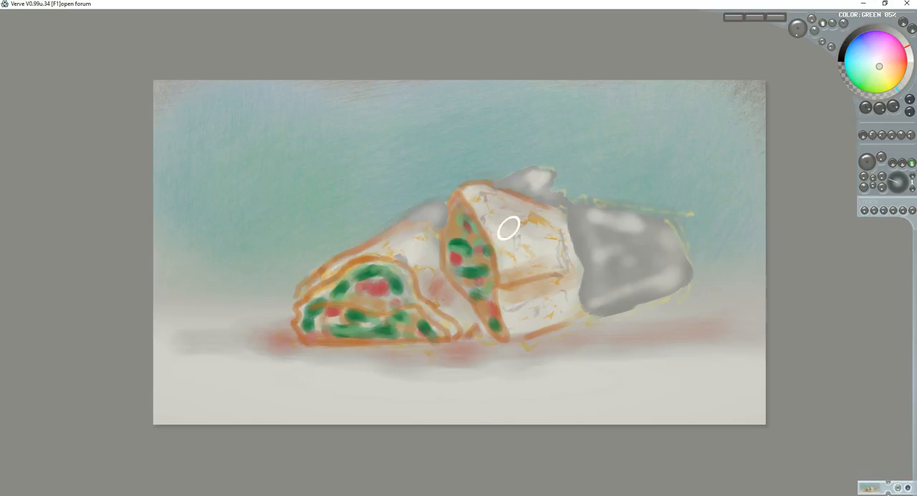
mouse_move(430, 220)
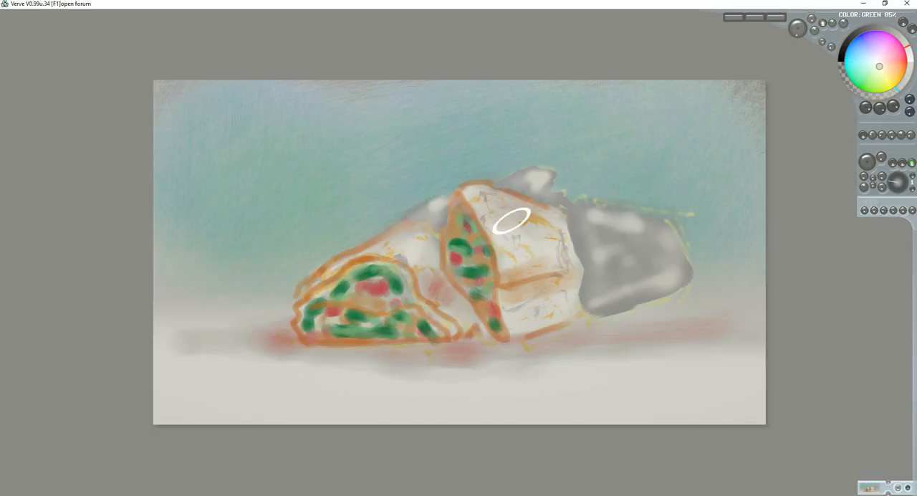
mouse_move(598, 308)
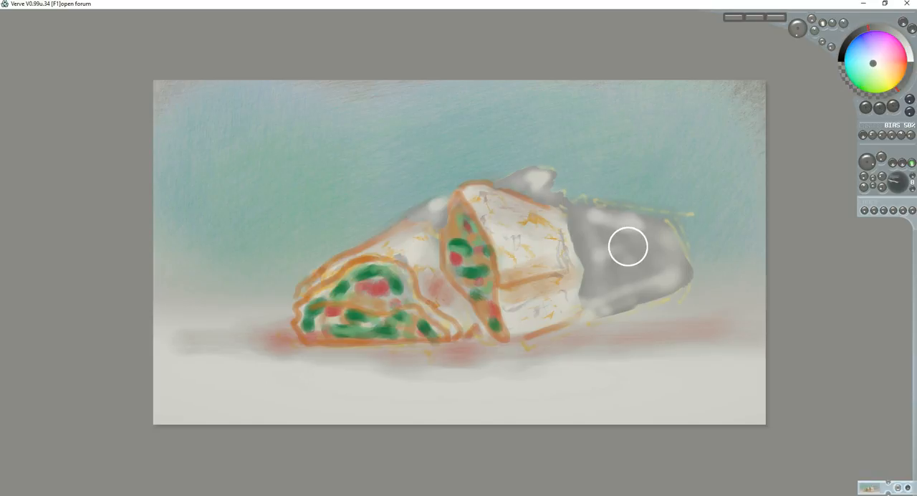
Scribble dark crease strokes across the foil and lighten its tip above the burrito
left_click_drag(629, 247, 595, 230)
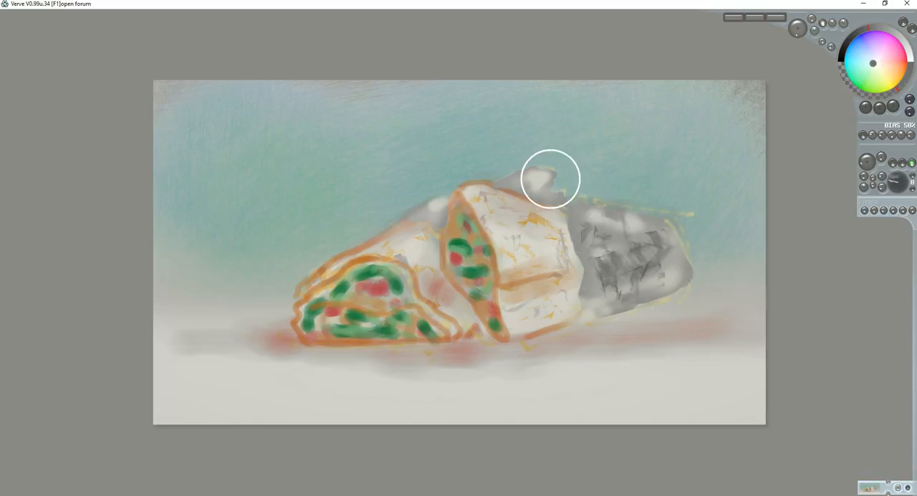
left_click_drag(550, 178, 632, 223)
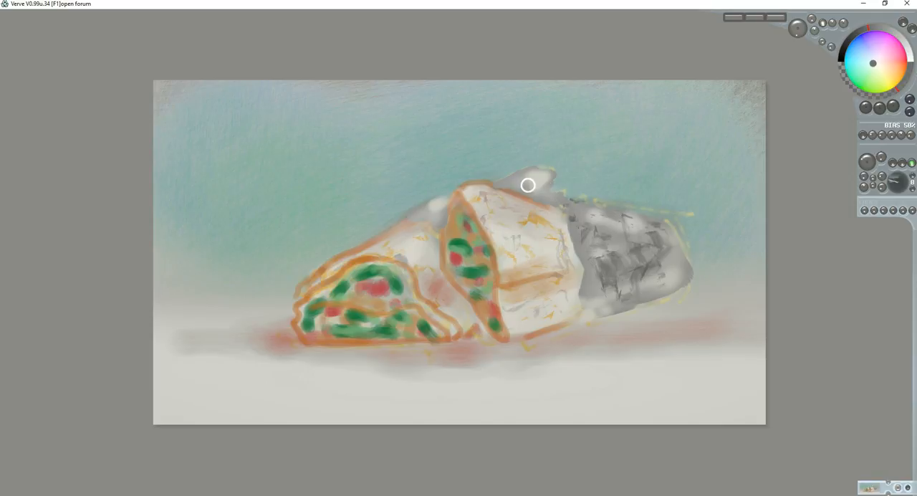
mouse_move(493, 191)
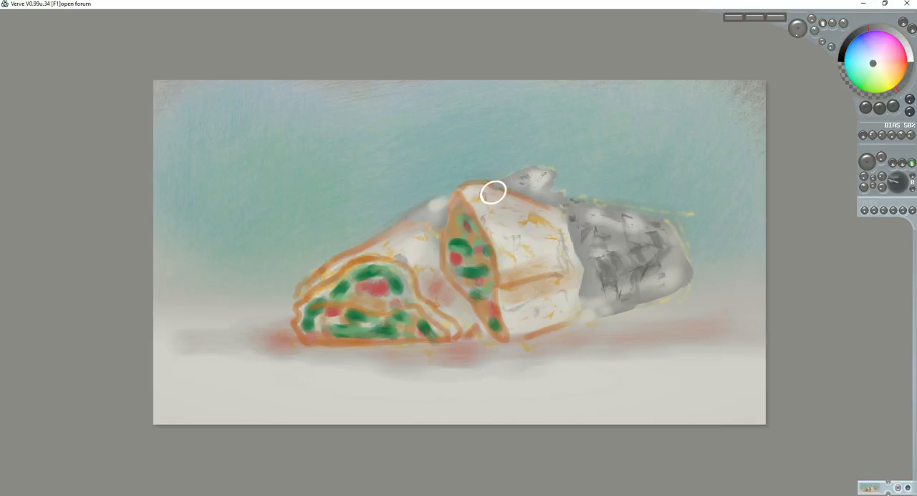